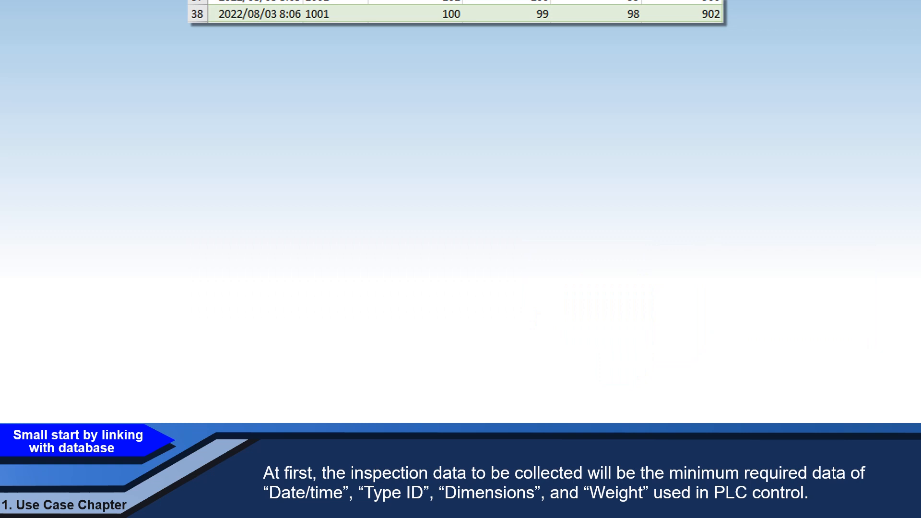
- Scroll to the inspection table's header row: Time, Type ID, Height, Width, Depth, Weight
scroll(up, 3)
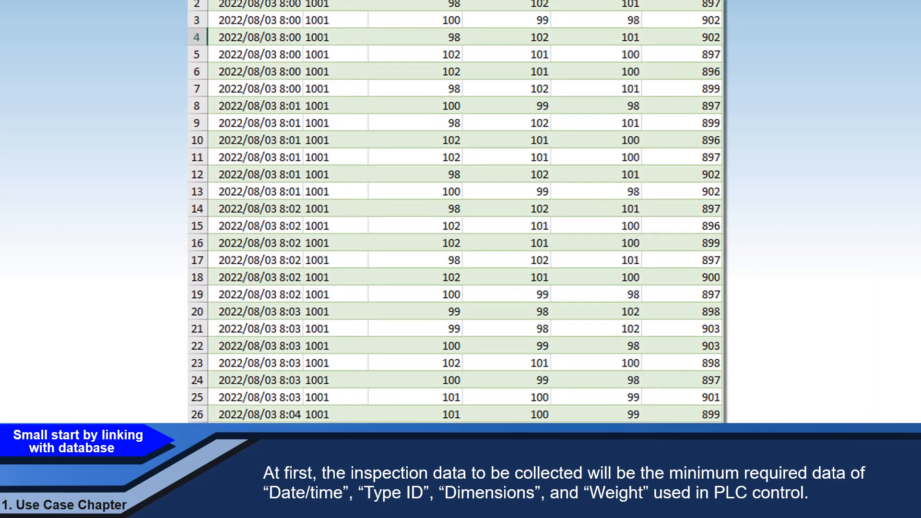
scroll(up, 3)
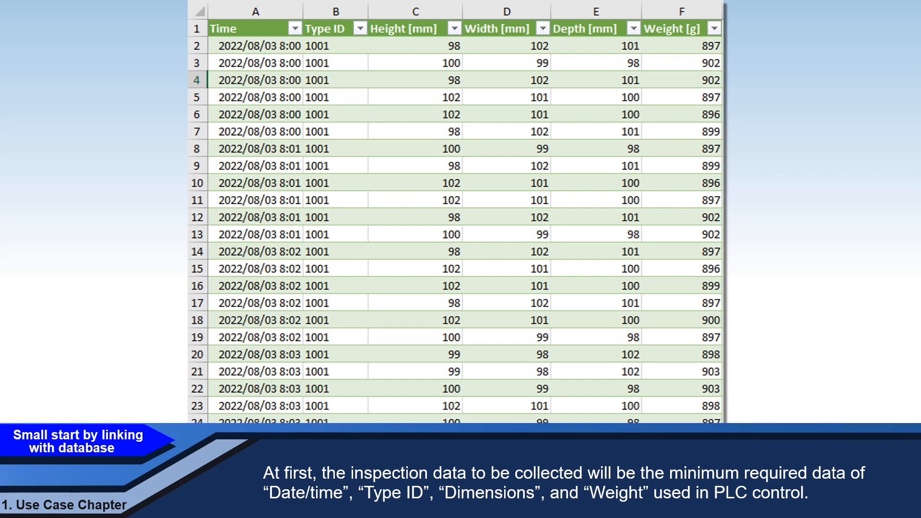
click(255, 29)
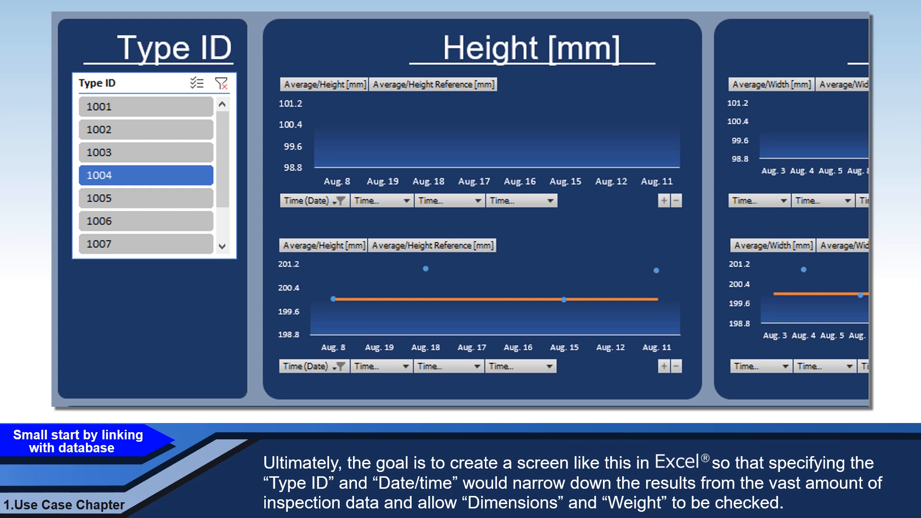
- Filter the dashboard to Type ID 1004 and check the Time (Date) filter dropdown
click(343, 201)
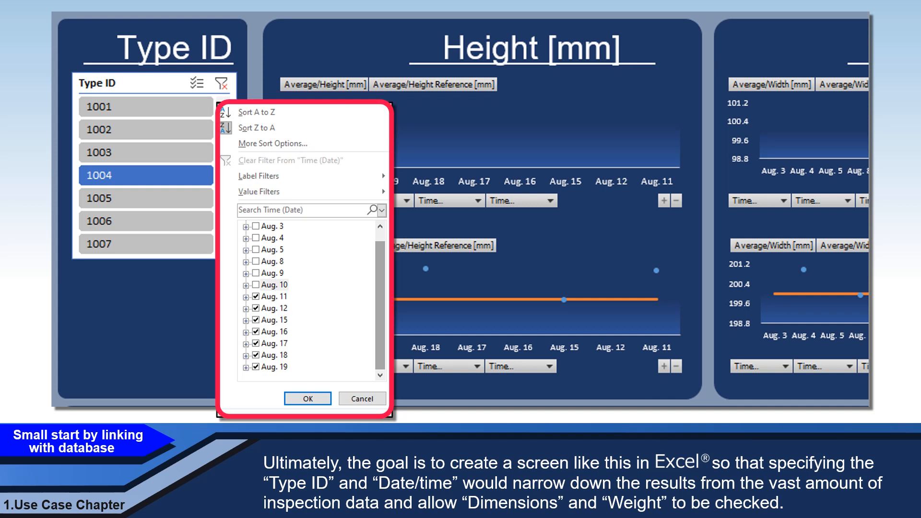
click(307, 398)
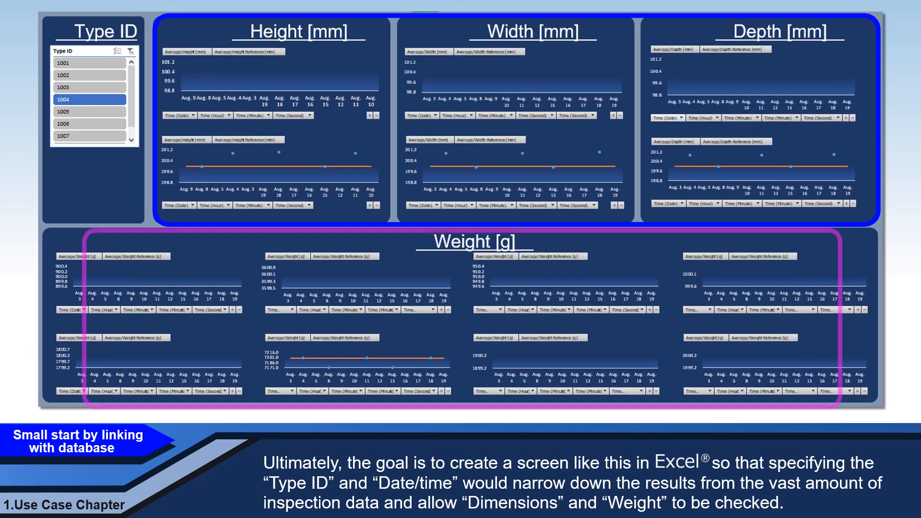